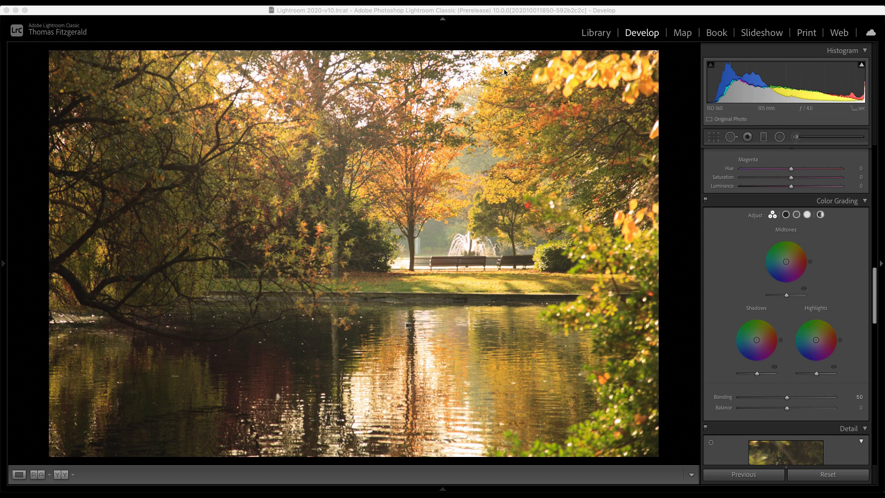
pyautogui.moveTo(817, 307)
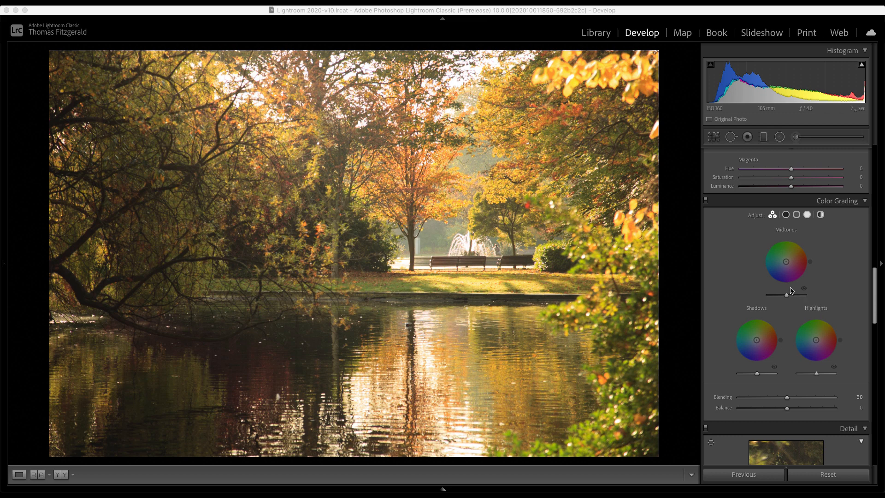
pyautogui.moveTo(791, 288)
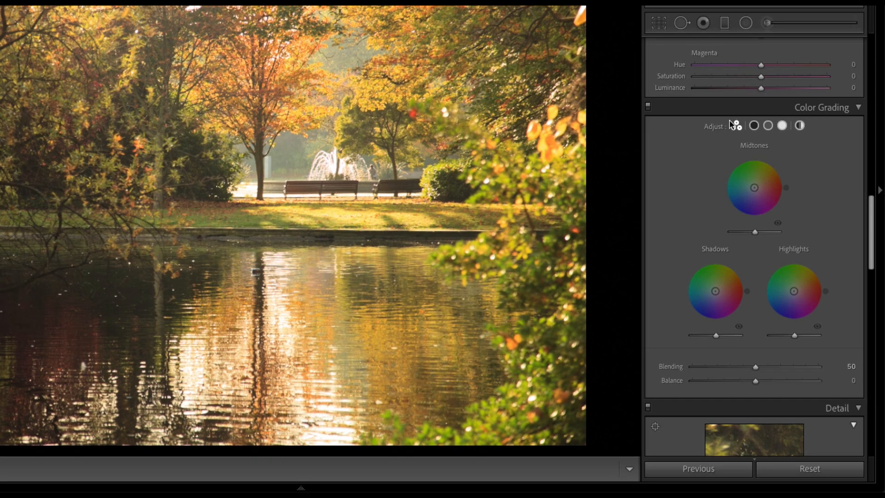
pyautogui.moveTo(727, 125)
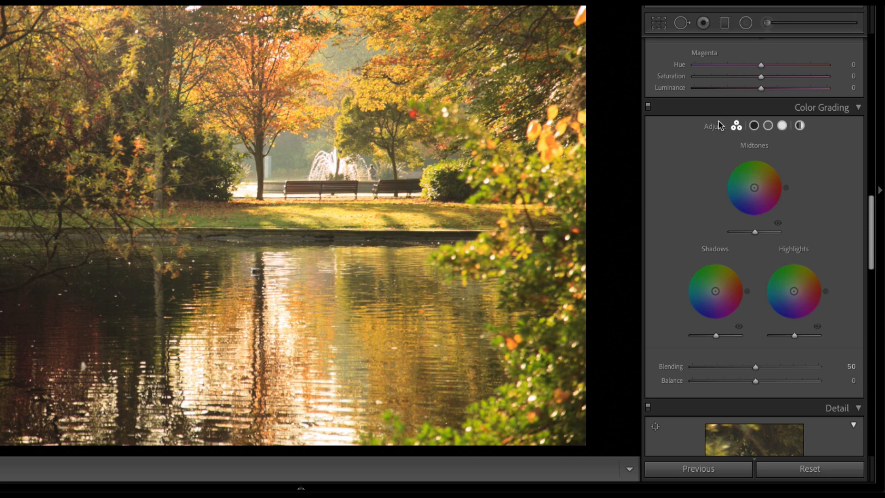
pyautogui.moveTo(681, 144)
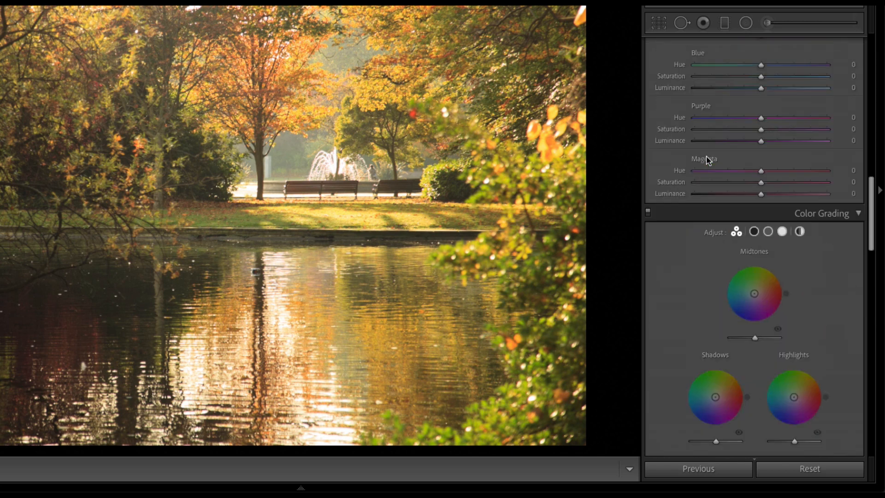
# - Scroll to Color Grading and preview the Shadows and Highlights wheels alone, then all three
pyautogui.scroll(-3)
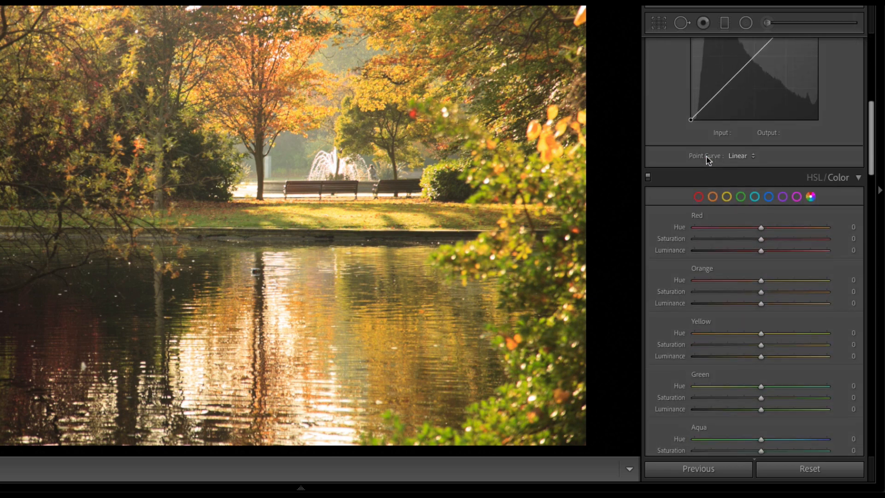
pyautogui.scroll(-3)
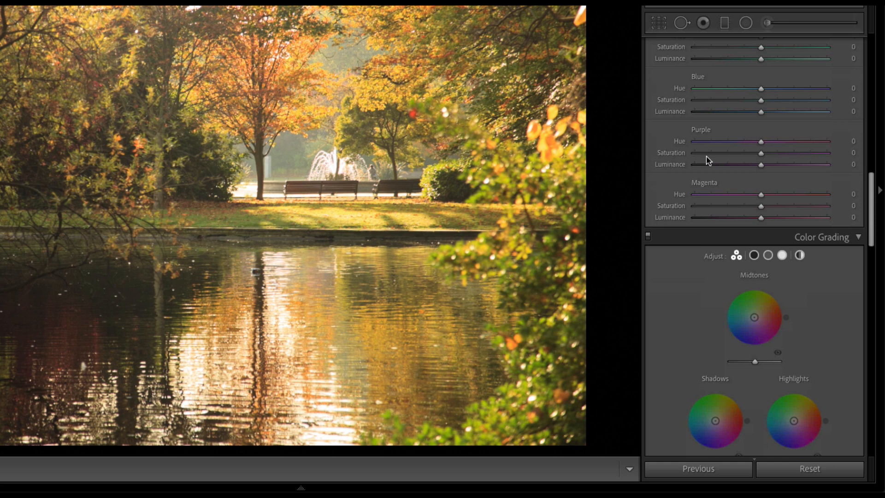
pyautogui.scroll(-3)
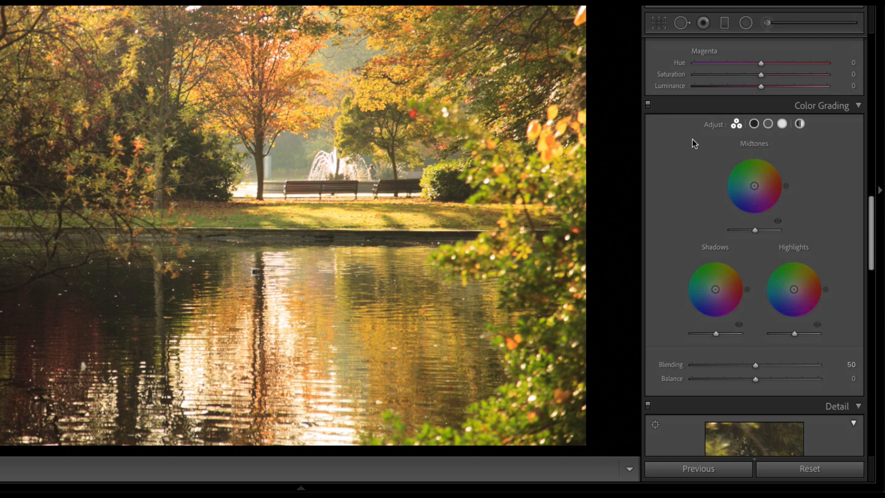
pyautogui.moveTo(751, 280)
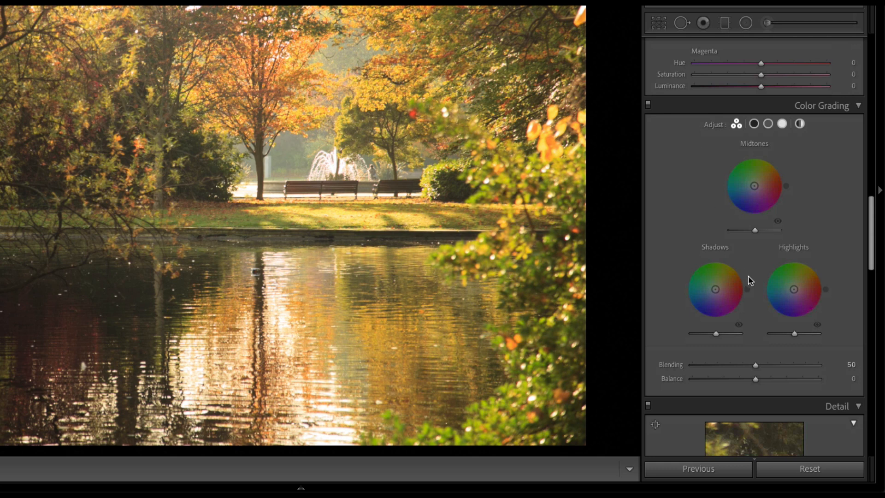
pyautogui.moveTo(746, 280)
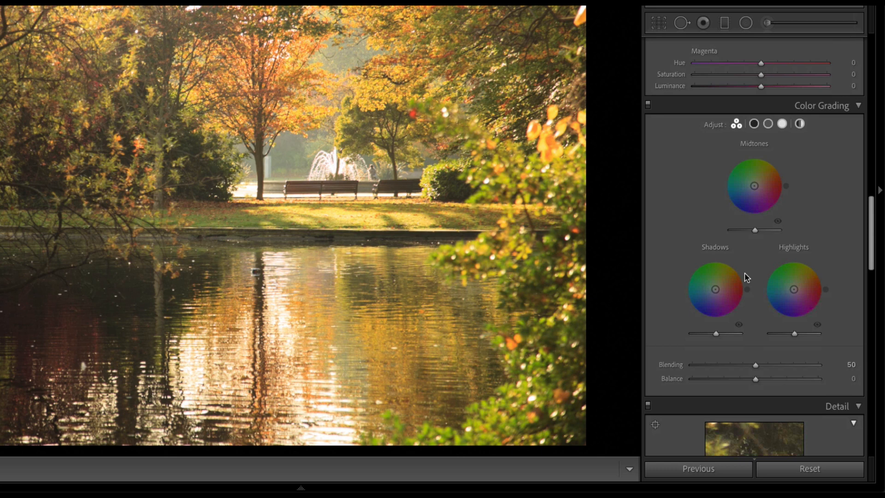
pyautogui.moveTo(734, 252)
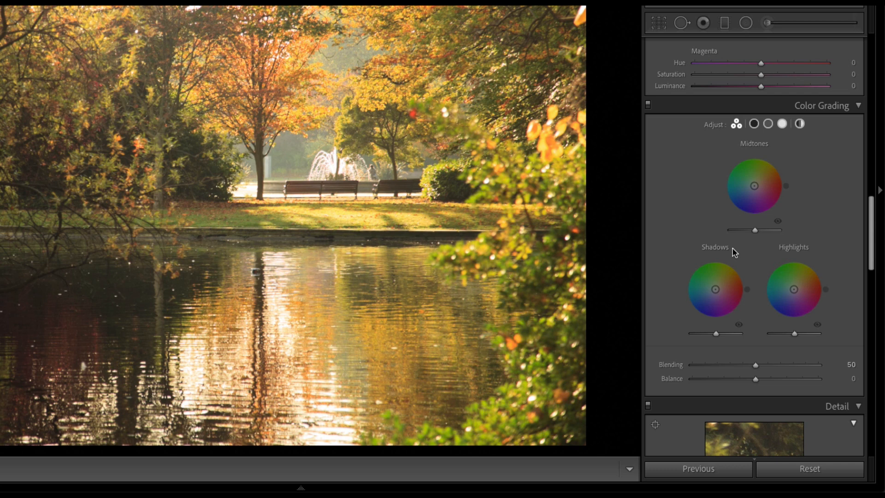
pyautogui.moveTo(739, 190)
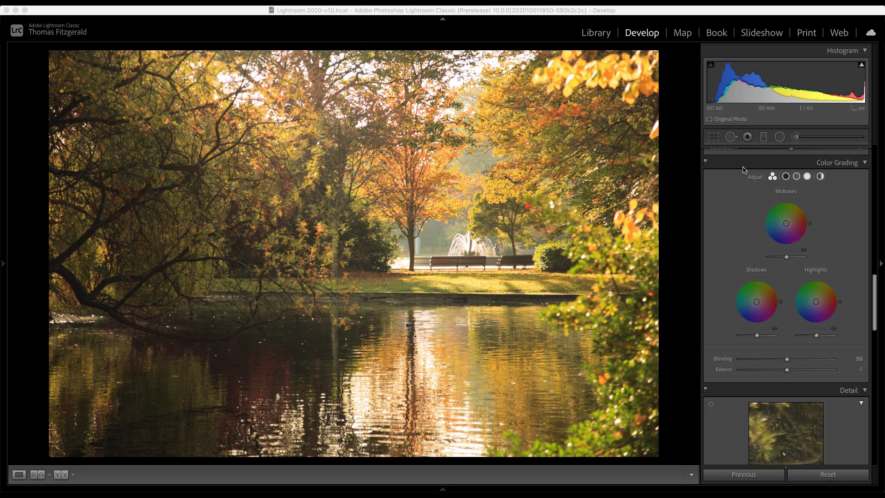
pyautogui.moveTo(746, 302)
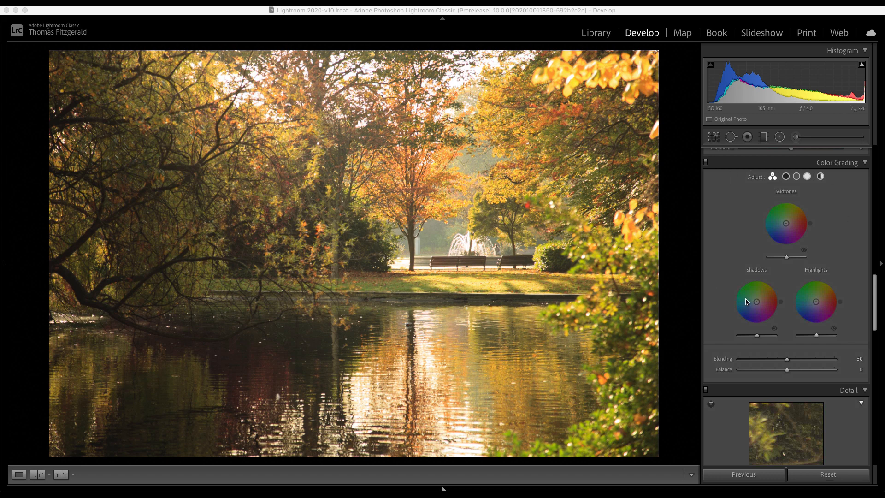
pyautogui.moveTo(755, 322)
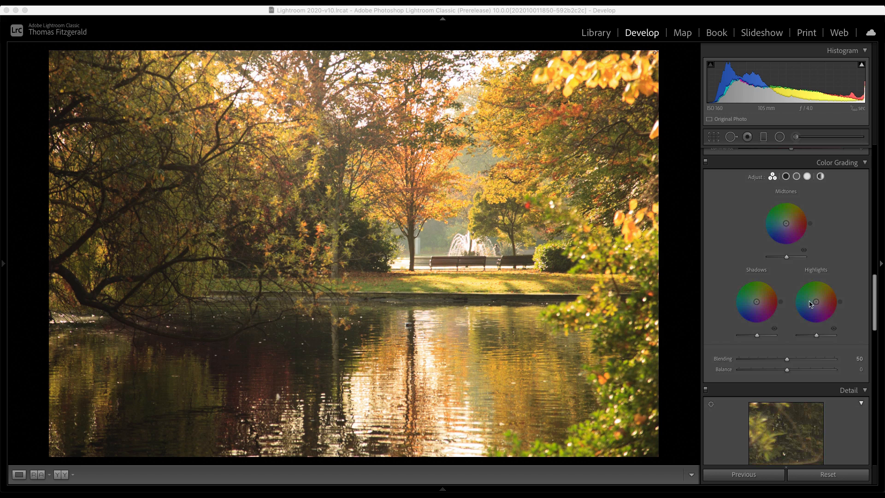
pyautogui.moveTo(741, 287)
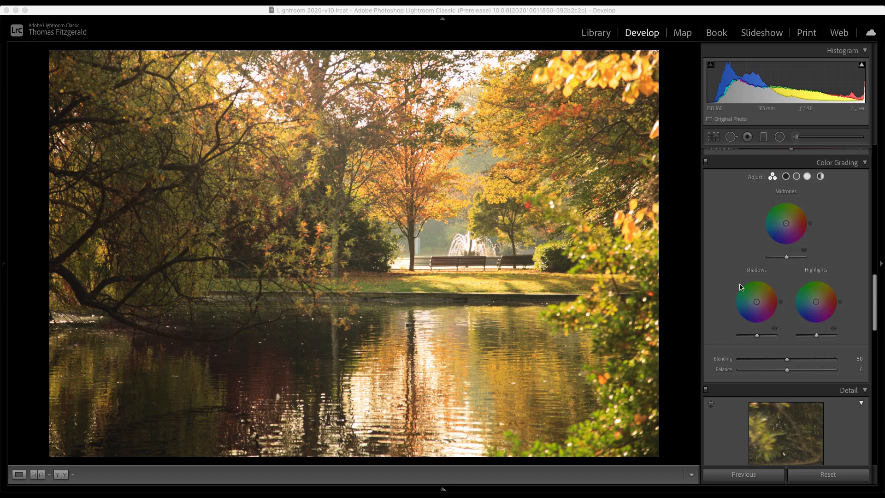
pyautogui.moveTo(753, 306)
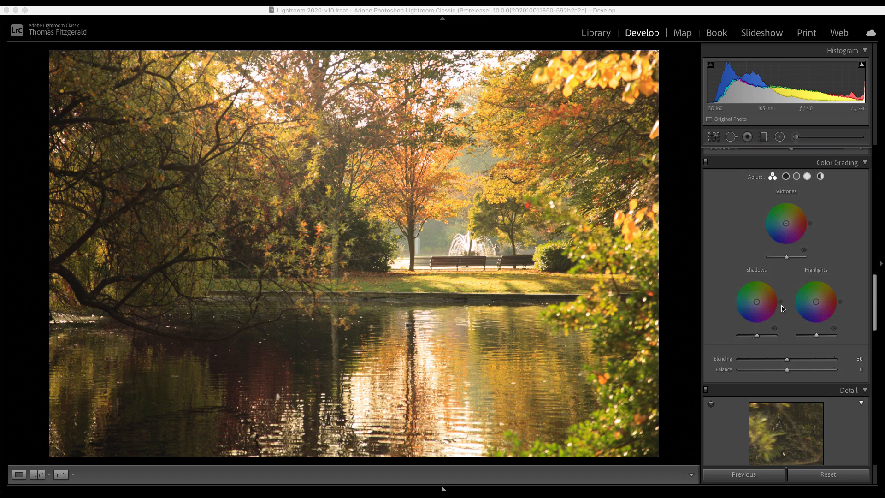
pyautogui.moveTo(829, 305)
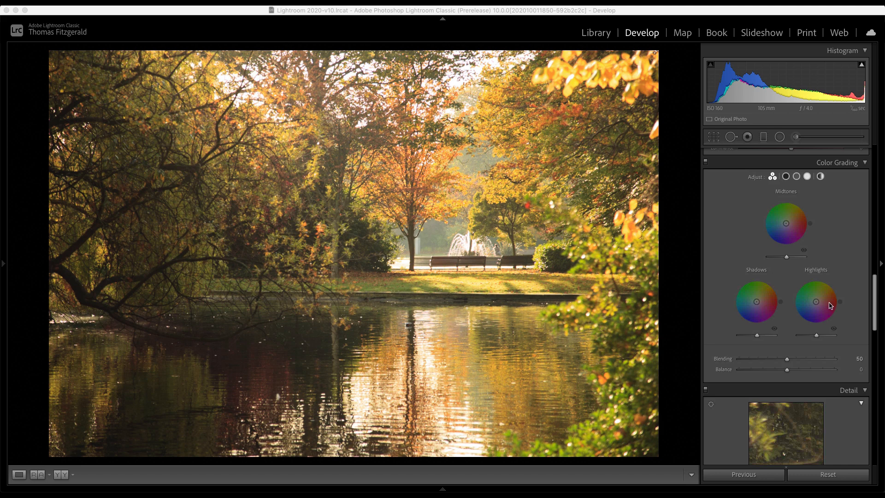
pyautogui.click(785, 176)
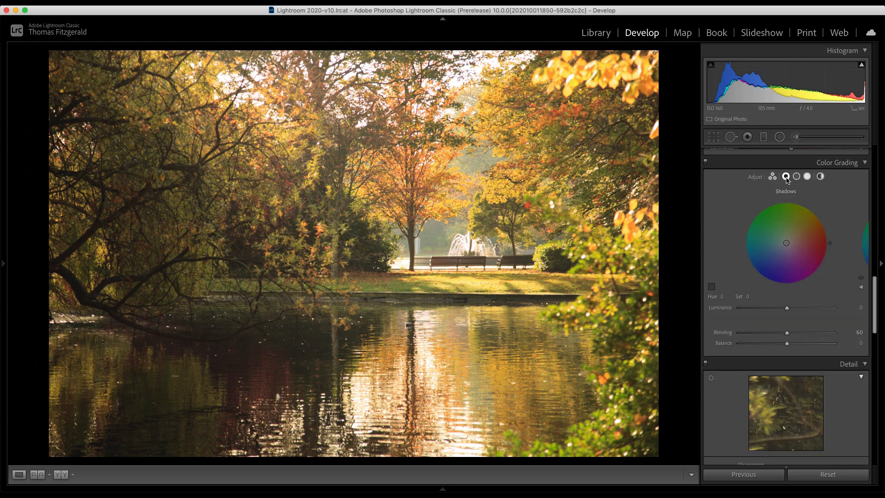
pyautogui.click(806, 176)
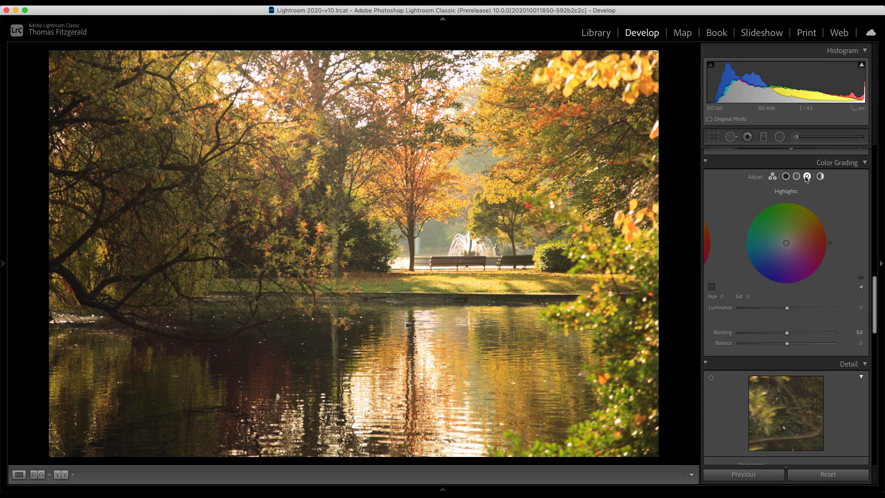
pyautogui.click(771, 176)
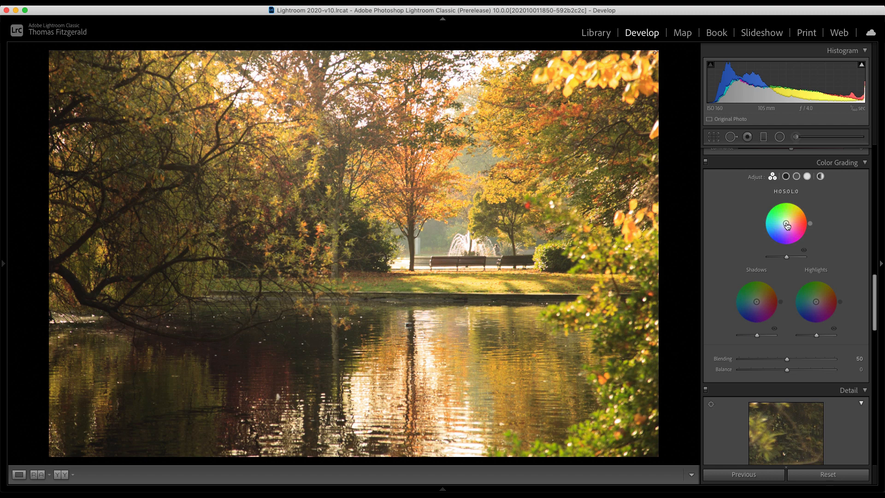
# - Drag the Midtones wheel toward warm orange, about hue 31 and saturation 75
pyautogui.moveTo(785, 223); pyautogui.dragTo(790, 219)
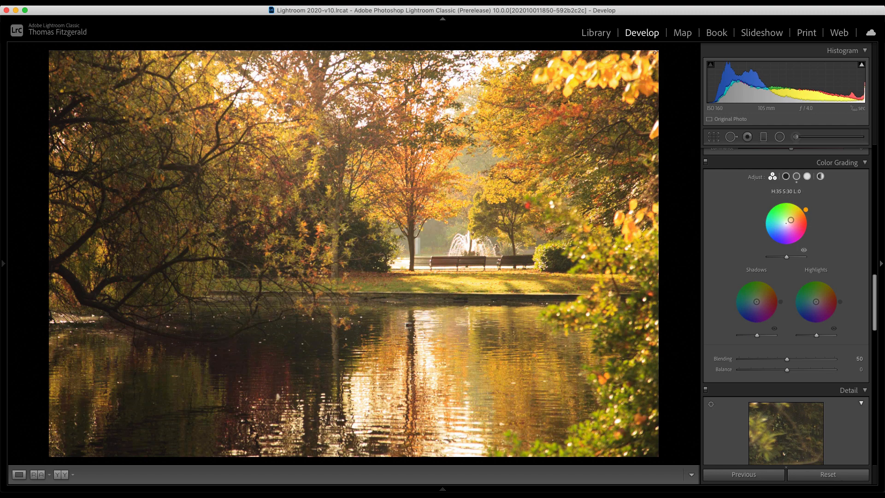
pyautogui.moveTo(789, 204); pyautogui.dragTo(789, 197)
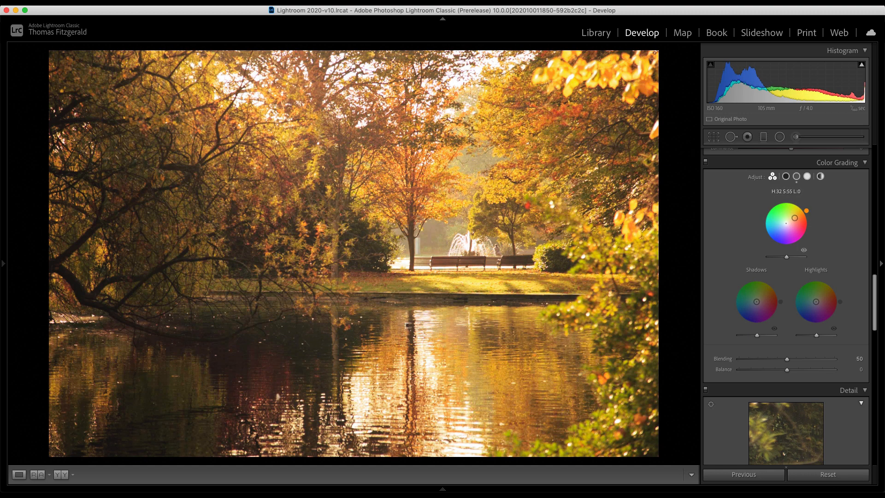
pyautogui.moveTo(794, 209); pyautogui.dragTo(796, 212)
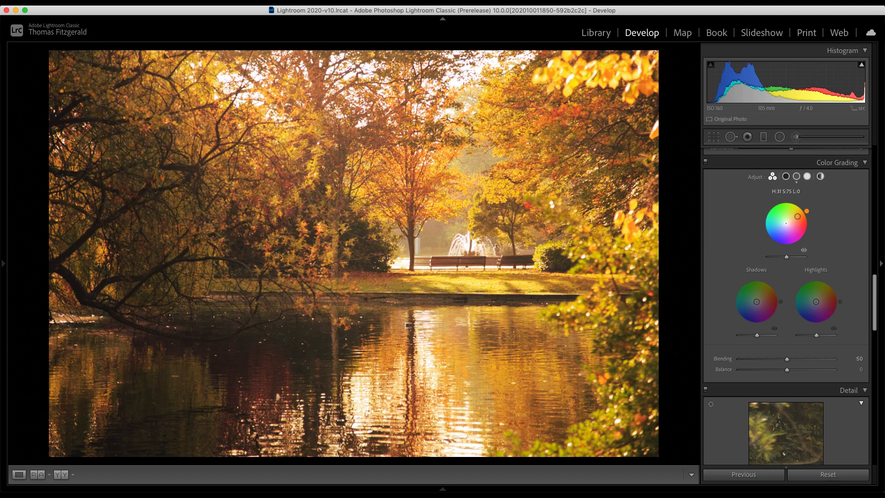
pyautogui.moveTo(799, 208); pyautogui.dragTo(800, 210)
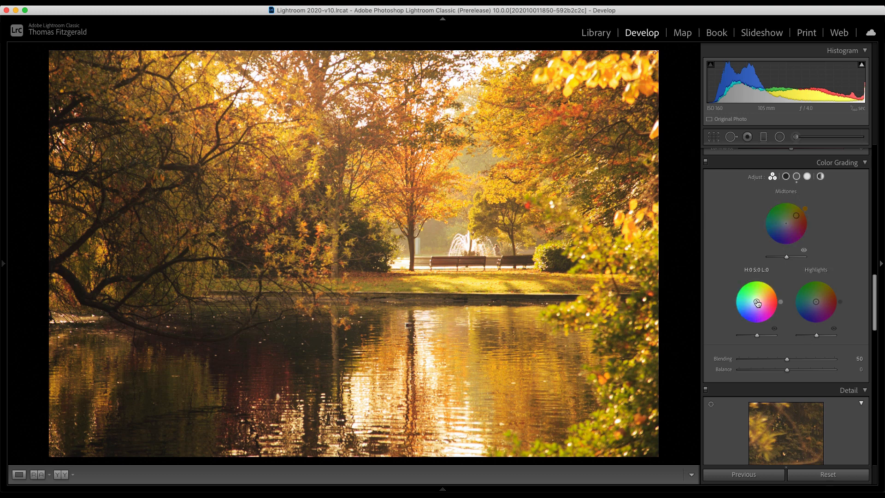
# - Tint the shadows teal-green (H 153, S 55) and darken Shadows luminance to about -80
pyautogui.moveTo(756, 302); pyautogui.dragTo(741, 316)
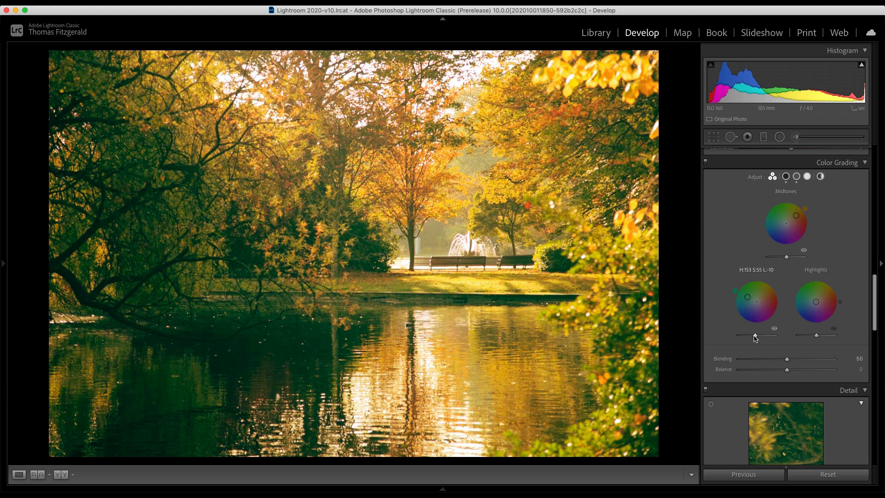
pyautogui.moveTo(754, 334); pyautogui.dragTo(742, 334)
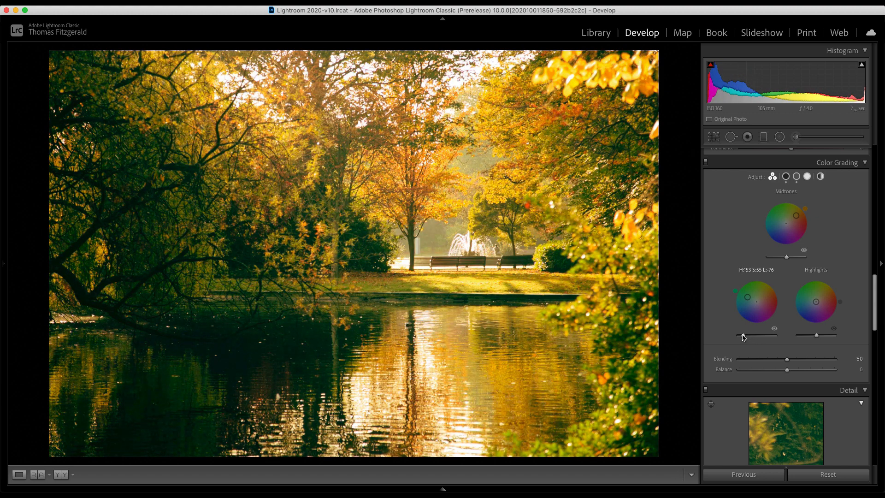
pyautogui.moveTo(758, 305); pyautogui.dragTo(749, 301)
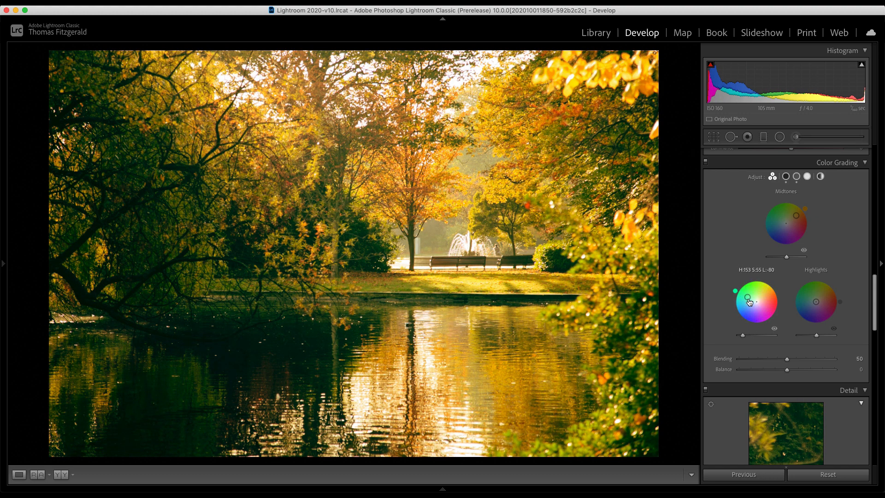
pyautogui.moveTo(762, 296); pyautogui.dragTo(748, 298)
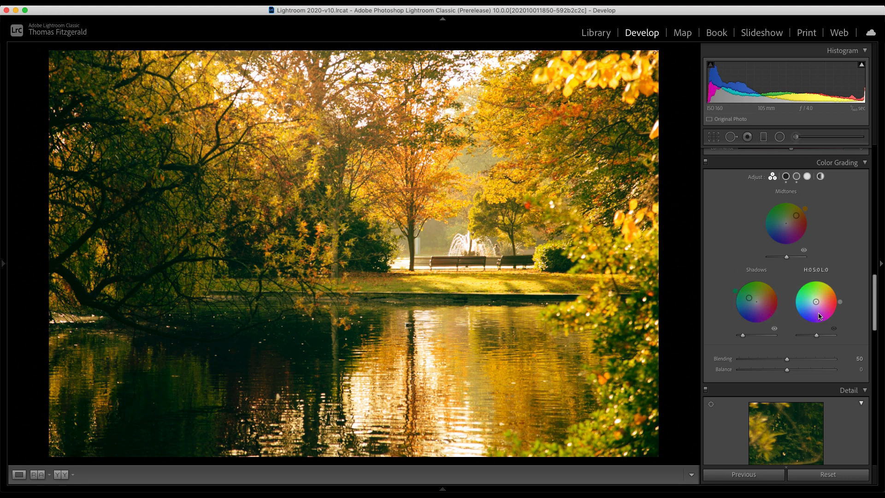
# - Push the Highlights wheel point toward orange for warm highlights
pyautogui.moveTo(814, 301); pyautogui.dragTo(821, 297)
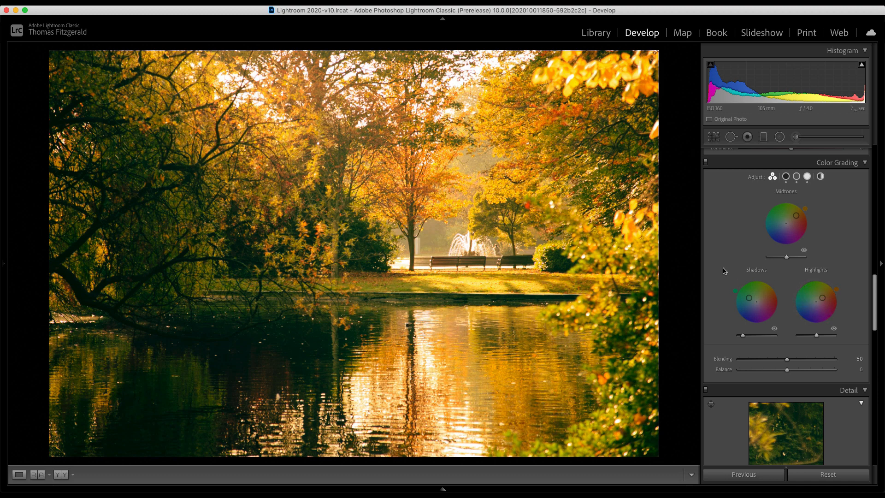
pyautogui.click(18, 475)
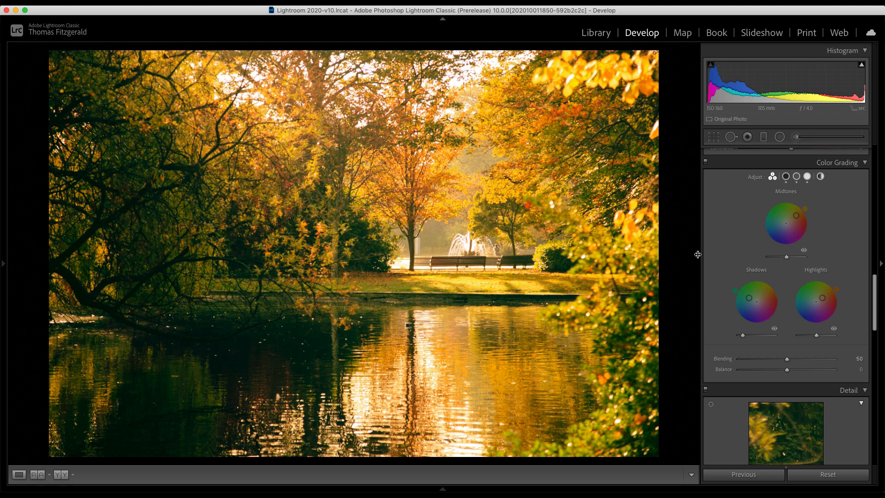
pyautogui.moveTo(698, 229)
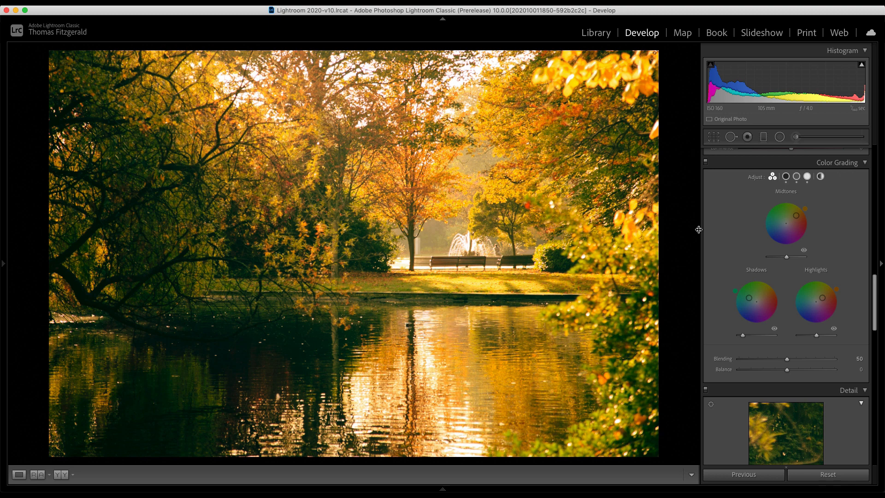
# - Tint the shadows green, then Shift-drag to adjust saturation, settling at 59
pyautogui.moveTo(755, 301); pyautogui.dragTo(736, 291)
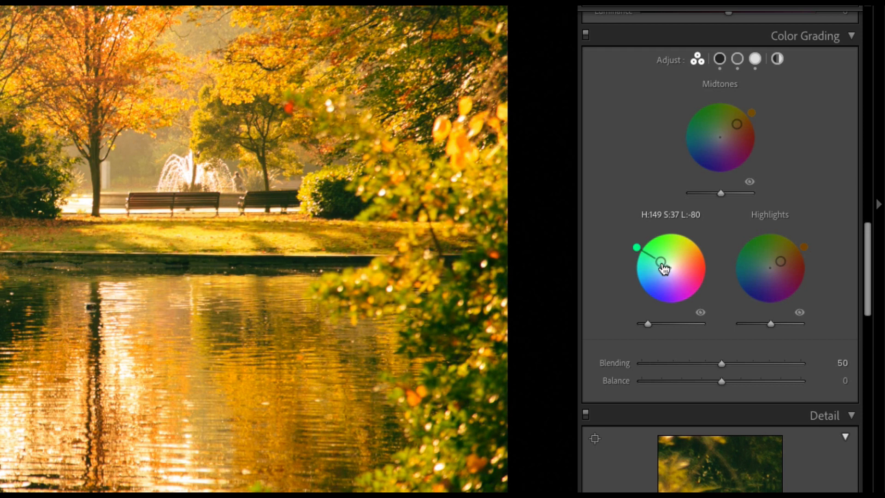
pyautogui.press('shift')
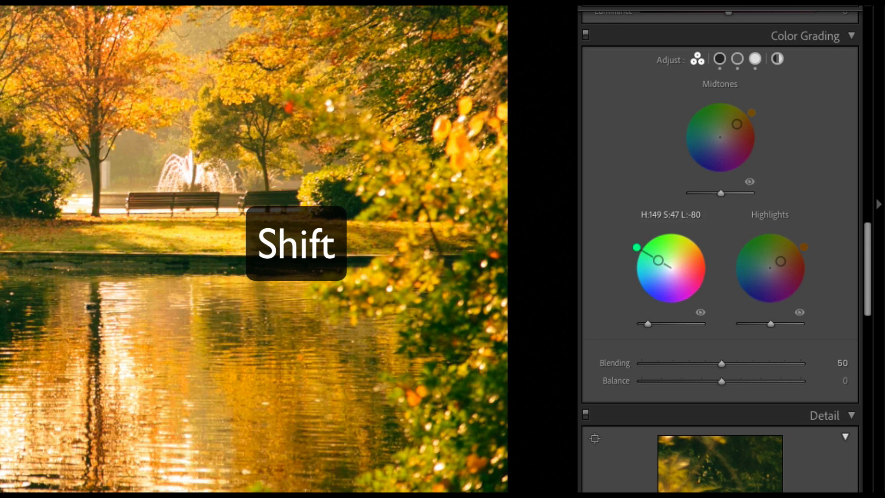
pyautogui.moveTo(658, 260); pyautogui.dragTo(651, 257)
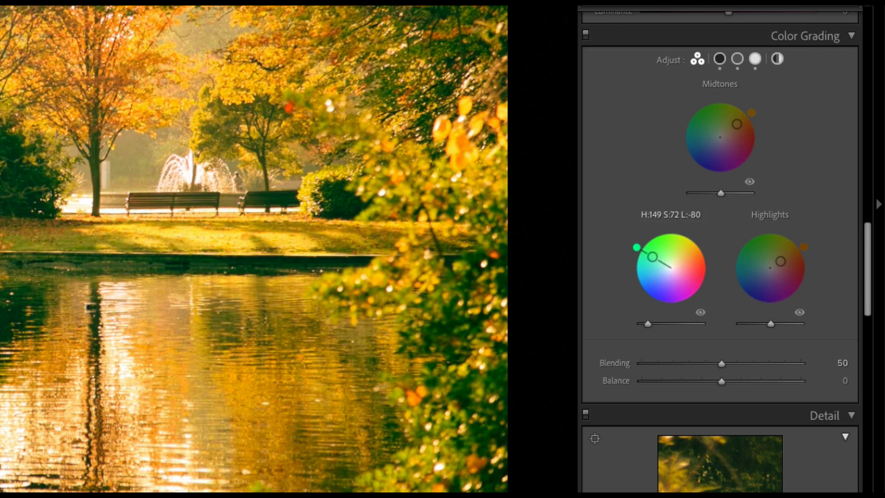
pyautogui.moveTo(649, 256); pyautogui.dragTo(657, 264)
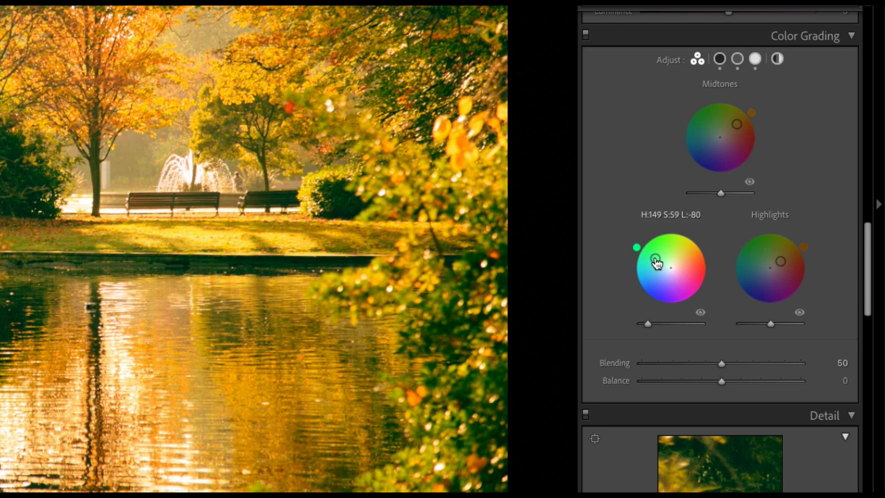
# - Swing the shadow hue through orange and yellow, settling back on green around hue 140
pyautogui.moveTo(658, 262); pyautogui.dragTo(683, 257)
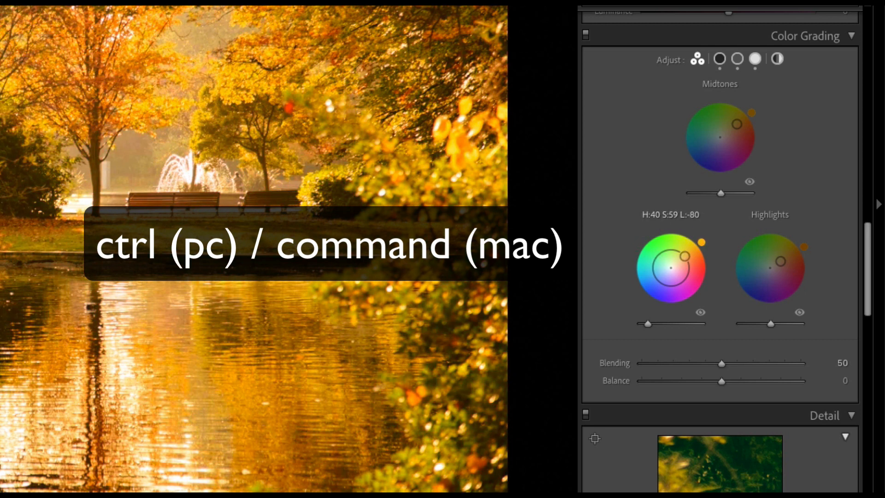
pyautogui.moveTo(683, 254); pyautogui.dragTo(635, 249)
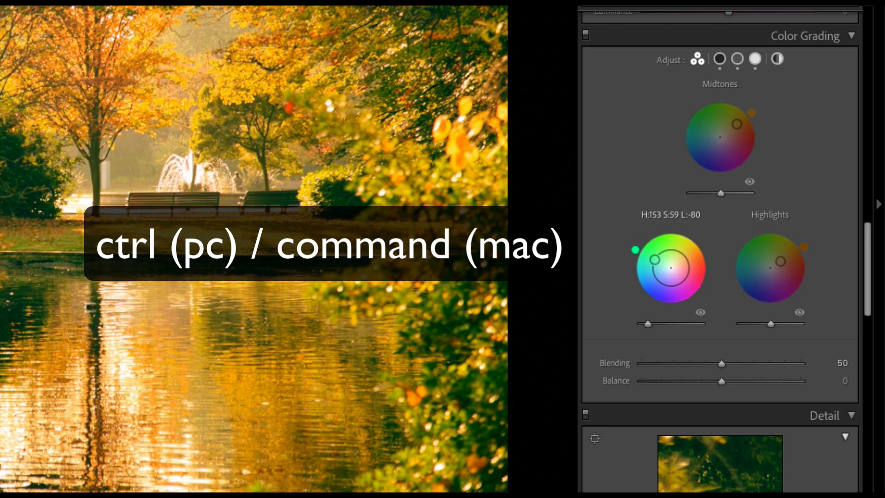
pyautogui.moveTo(653, 257); pyautogui.dragTo(655, 230)
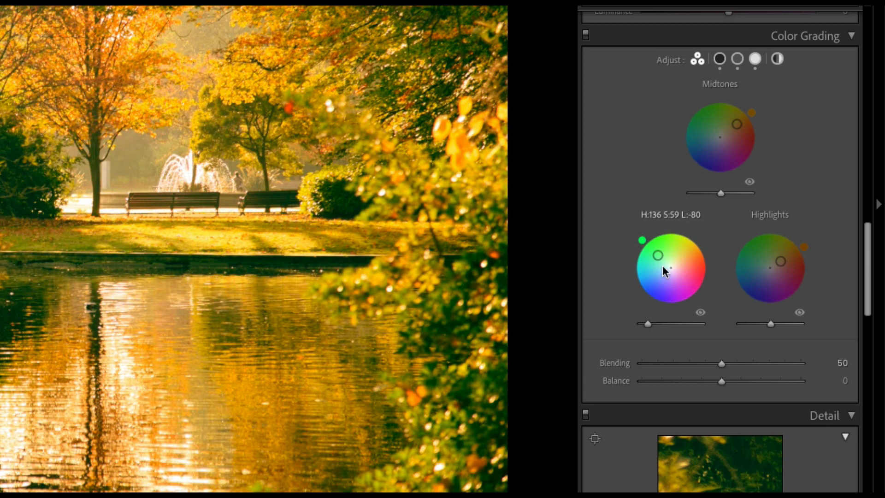
pyautogui.moveTo(641, 240); pyautogui.dragTo(683, 229)
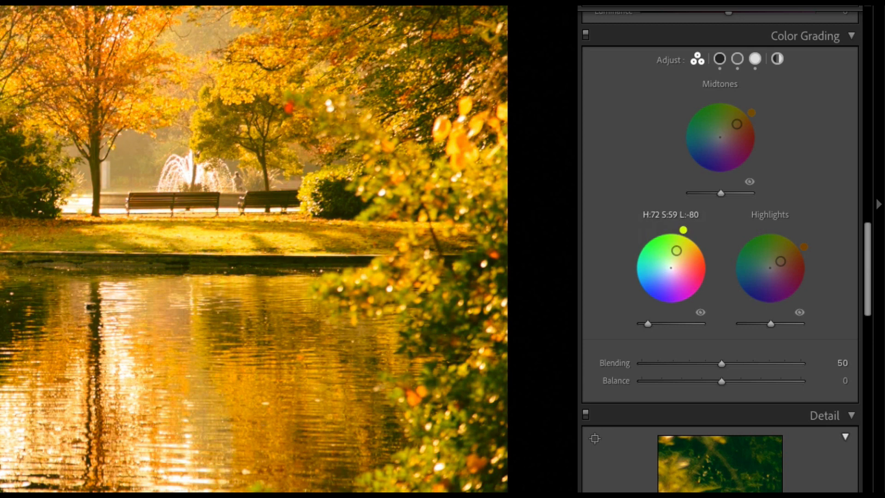
pyautogui.moveTo(684, 231); pyautogui.dragTo(638, 242)
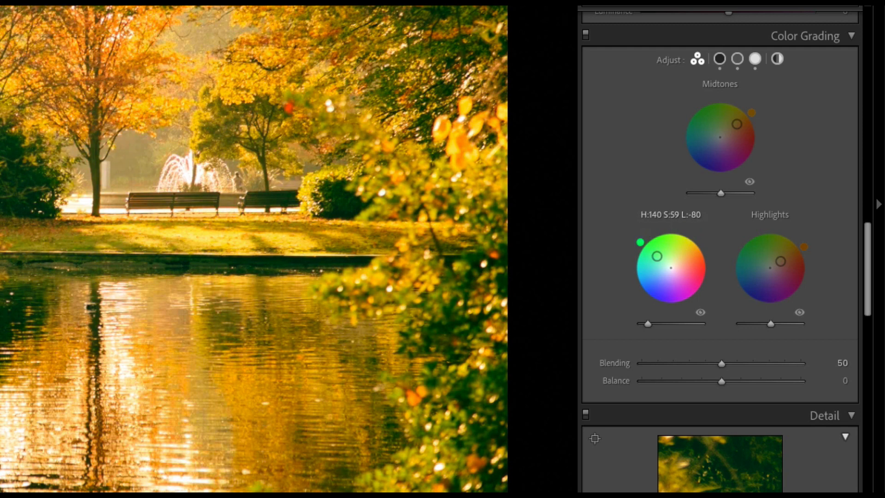
pyautogui.moveTo(655, 255); pyautogui.dragTo(639, 249)
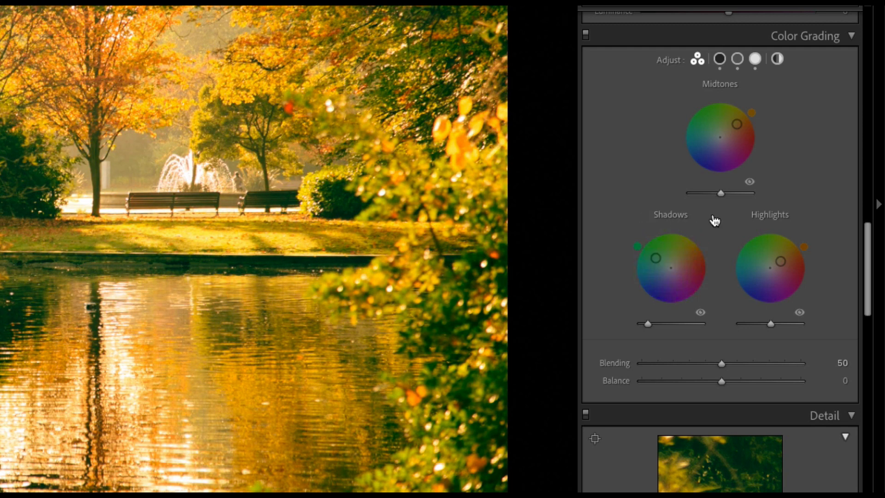
# - Reposition the Shadows wheel point, settling on green at about H 147, S 46
pyautogui.moveTo(671, 266); pyautogui.dragTo(656, 266)
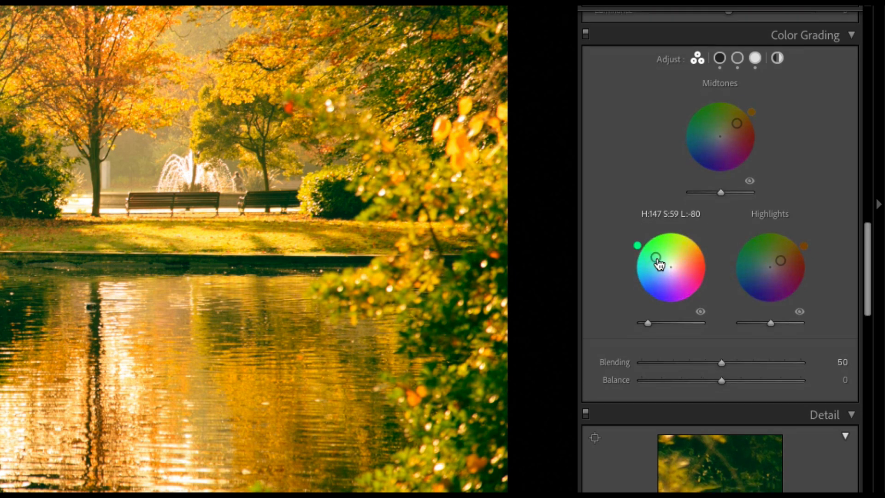
pyautogui.moveTo(663, 262); pyautogui.dragTo(659, 259)
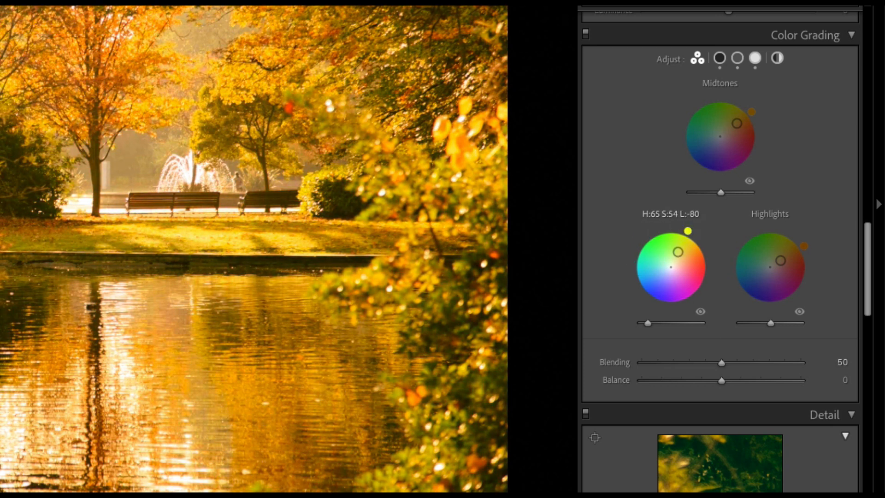
pyautogui.moveTo(687, 230); pyautogui.dragTo(642, 237)
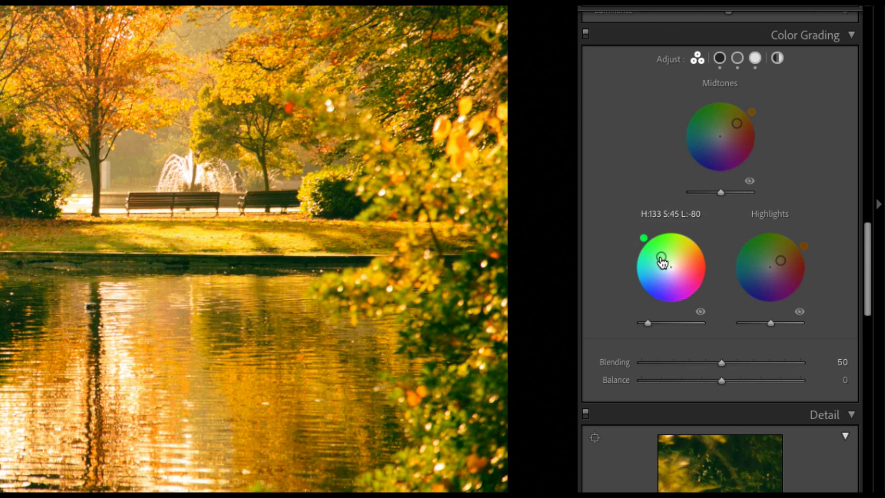
pyautogui.moveTo(662, 262); pyautogui.dragTo(660, 258)
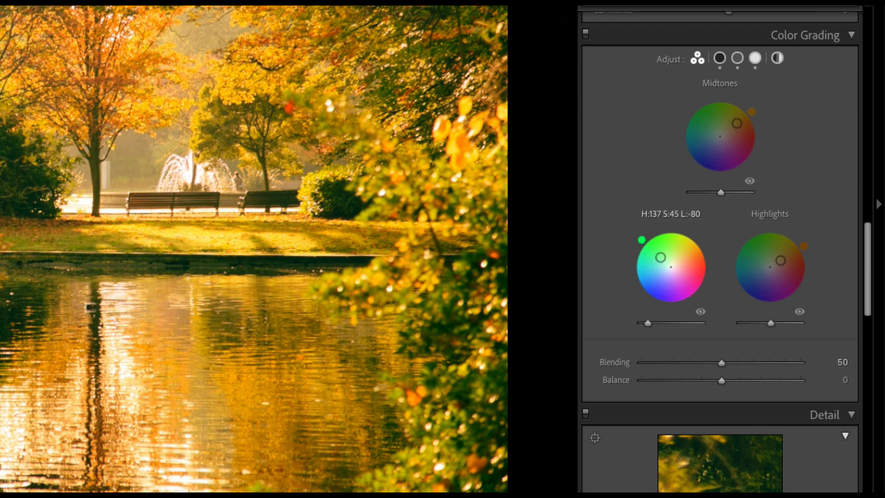
pyautogui.moveTo(642, 239); pyautogui.dragTo(636, 245)
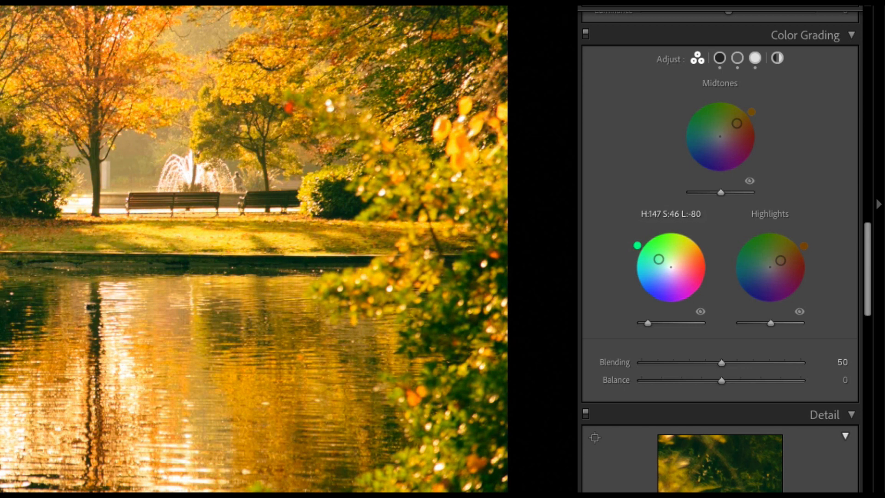
pyautogui.moveTo(658, 259); pyautogui.dragTo(661, 265)
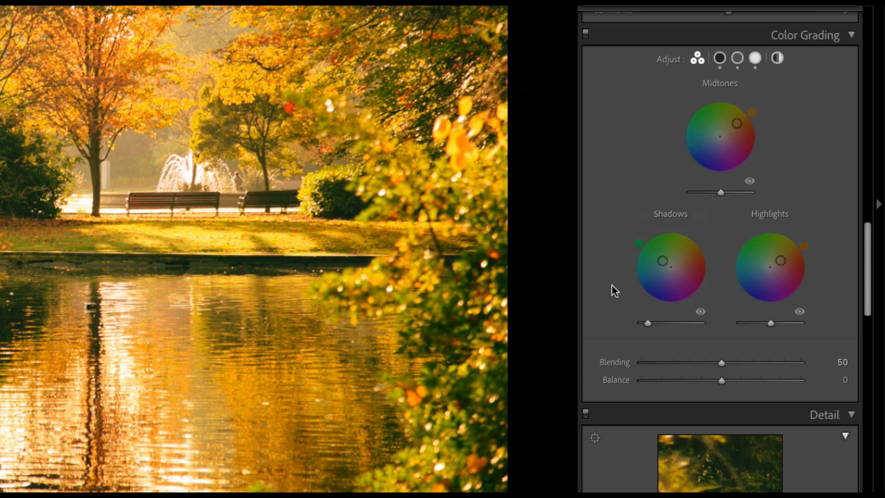
# - Sweep the Blending slider between 100 and 66, then set it to about 58
pyautogui.scroll(-3)
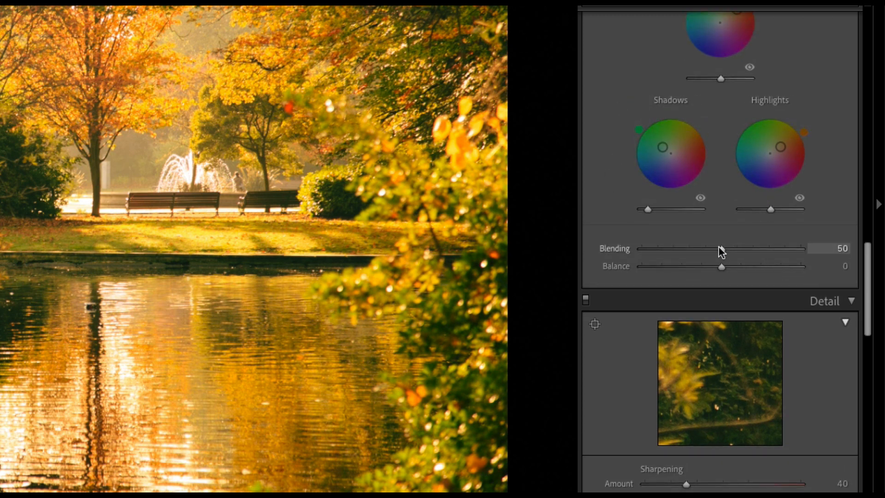
pyautogui.moveTo(721, 248); pyautogui.dragTo(800, 248)
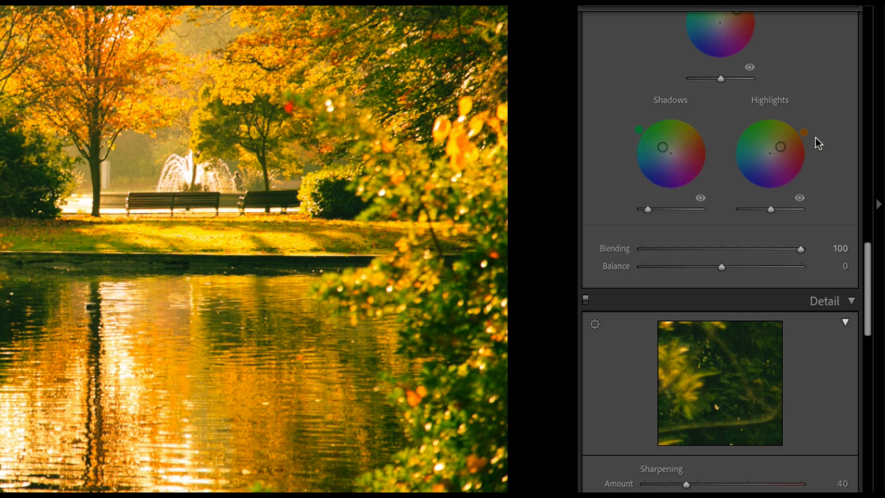
pyautogui.moveTo(799, 249); pyautogui.dragTo(793, 251)
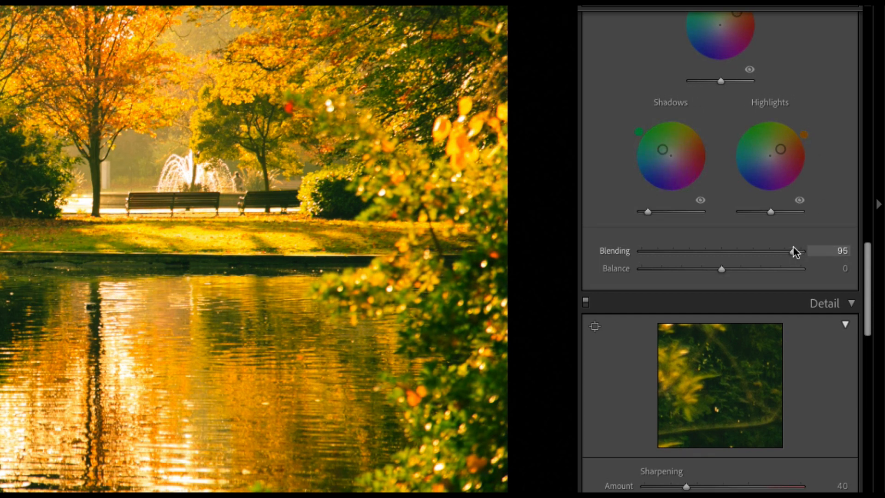
pyautogui.moveTo(792, 250); pyautogui.dragTo(746, 251)
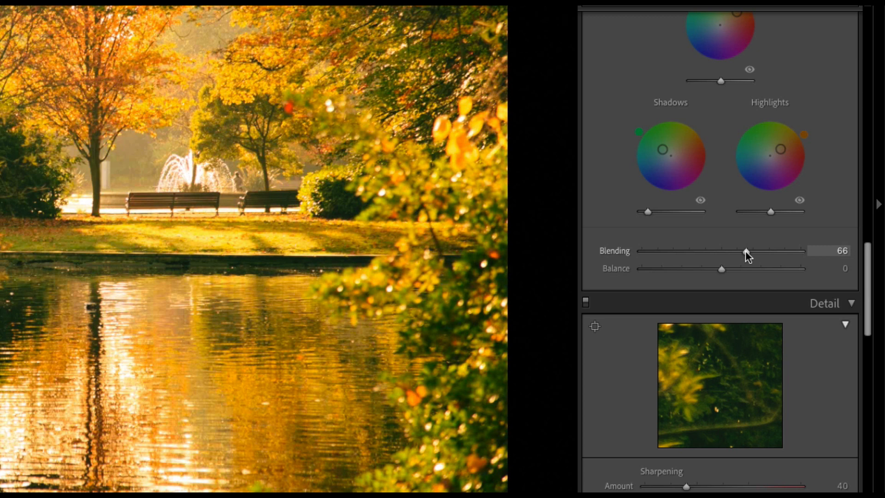
pyautogui.scroll(-3)
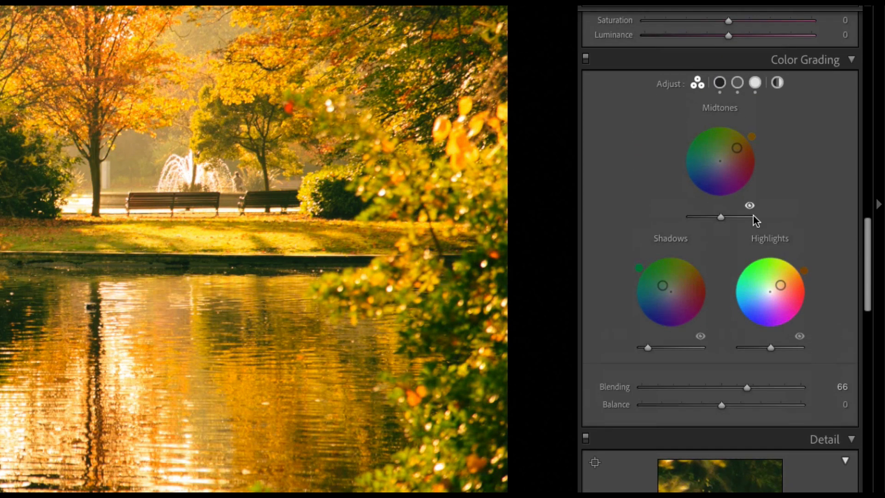
pyautogui.scroll(-3)
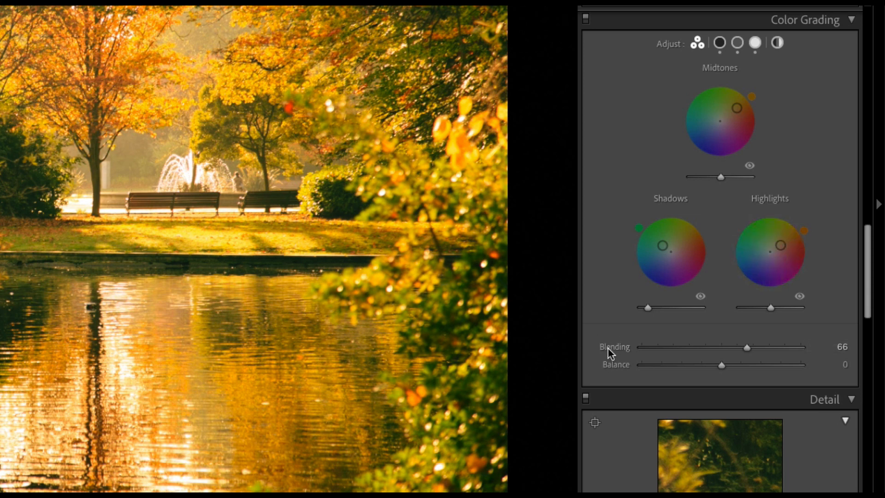
pyautogui.moveTo(746, 347); pyautogui.dragTo(799, 347)
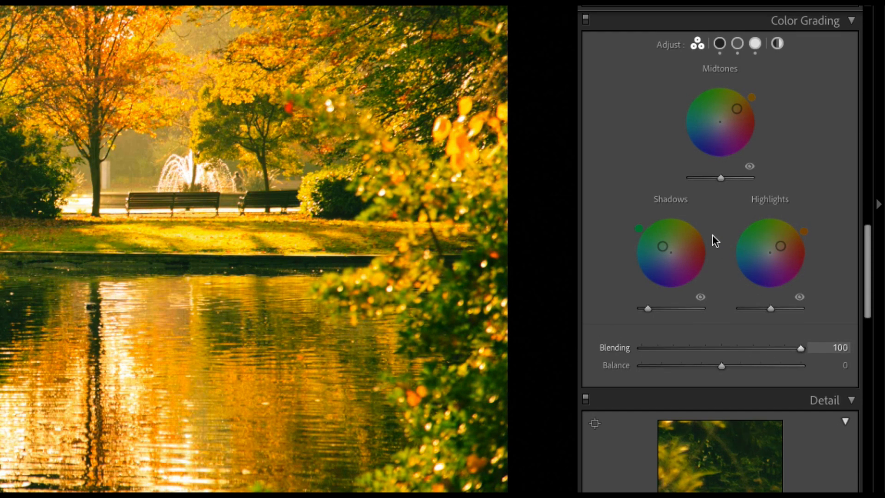
pyautogui.click(761, 254)
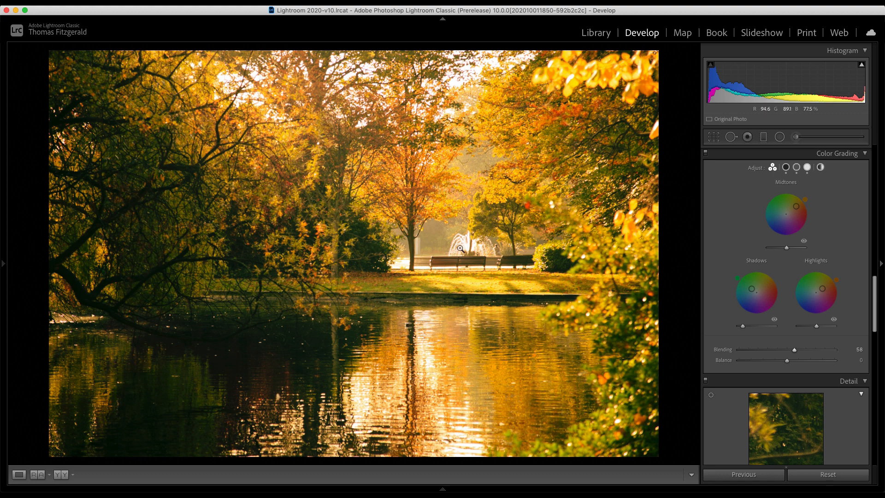
# - Zoom in on the fountain and park benches with scrubby zoom
pyautogui.press('shift')
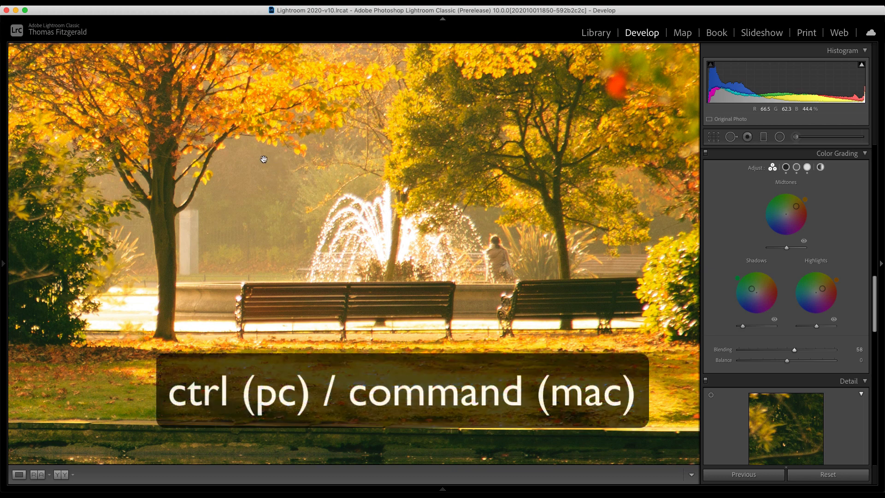
pyautogui.moveTo(263, 158); pyautogui.dragTo(545, 343)
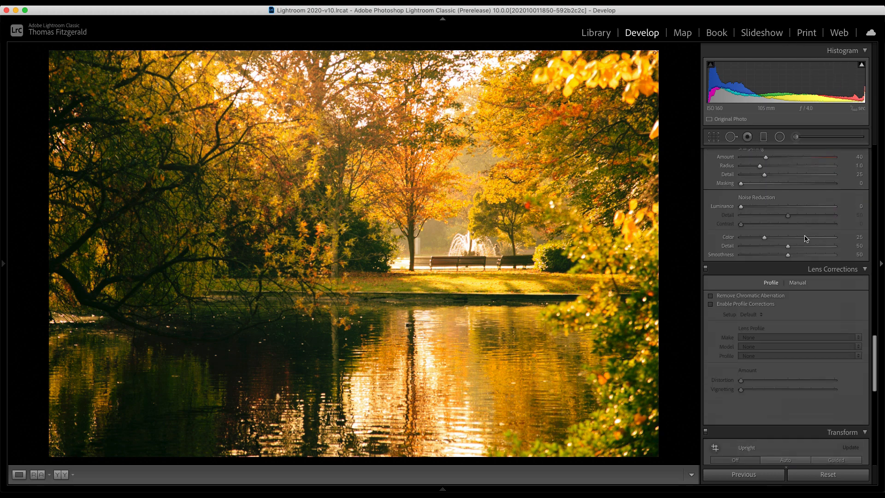
# - Show the whole photo and bring the Basic panel's white balance and tone settings into view
pyautogui.scroll(-3)
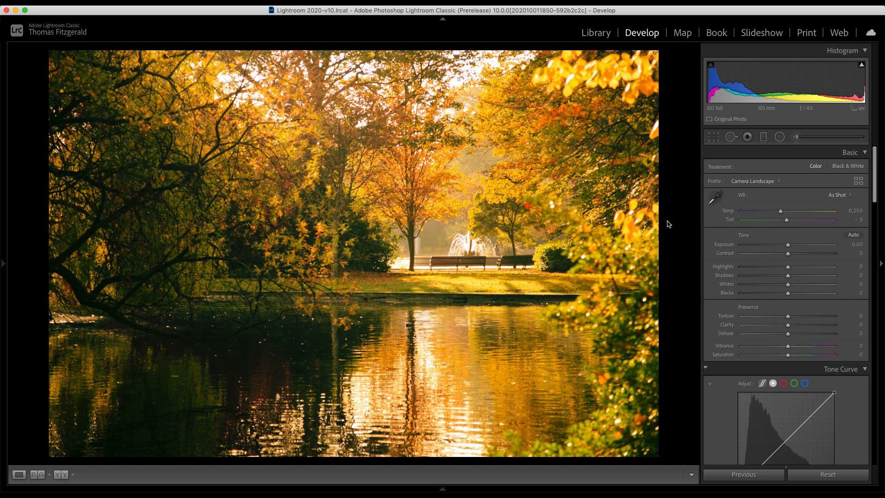
pyautogui.moveTo(825, 256)
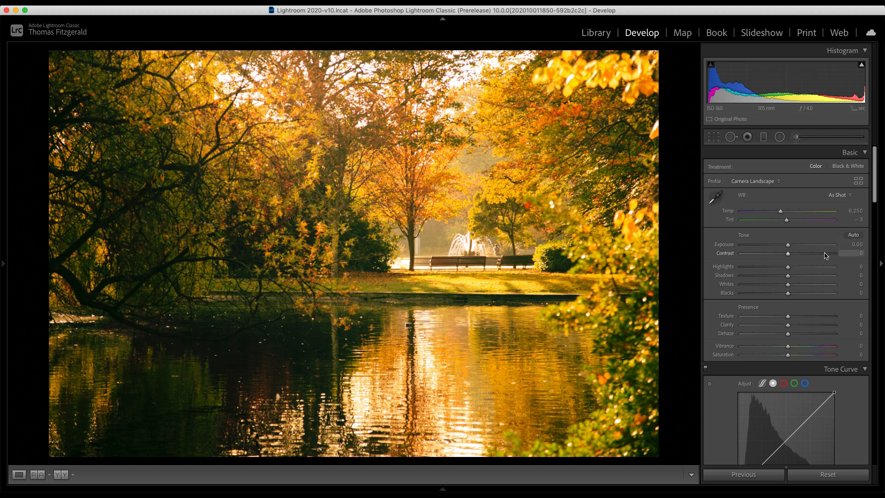